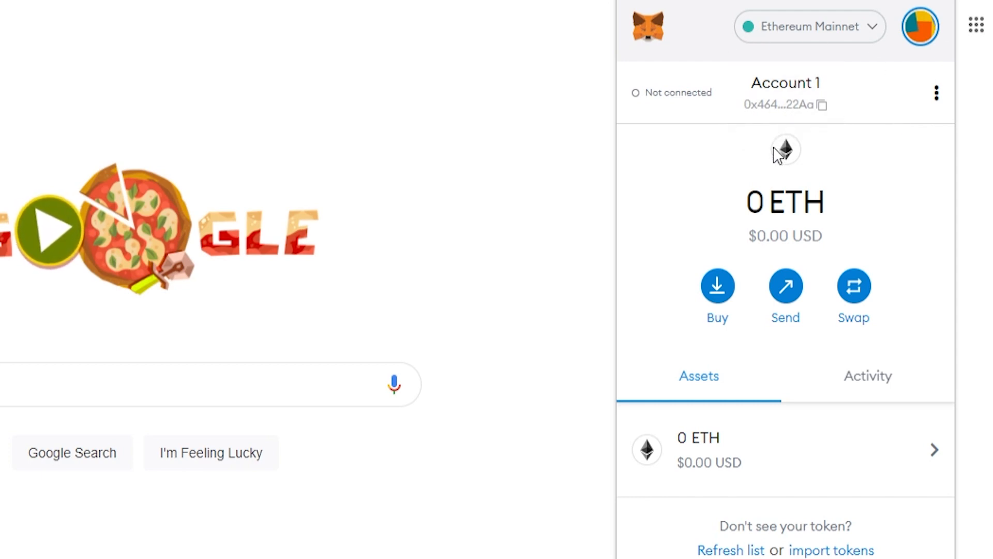
mouse_move(855, 196)
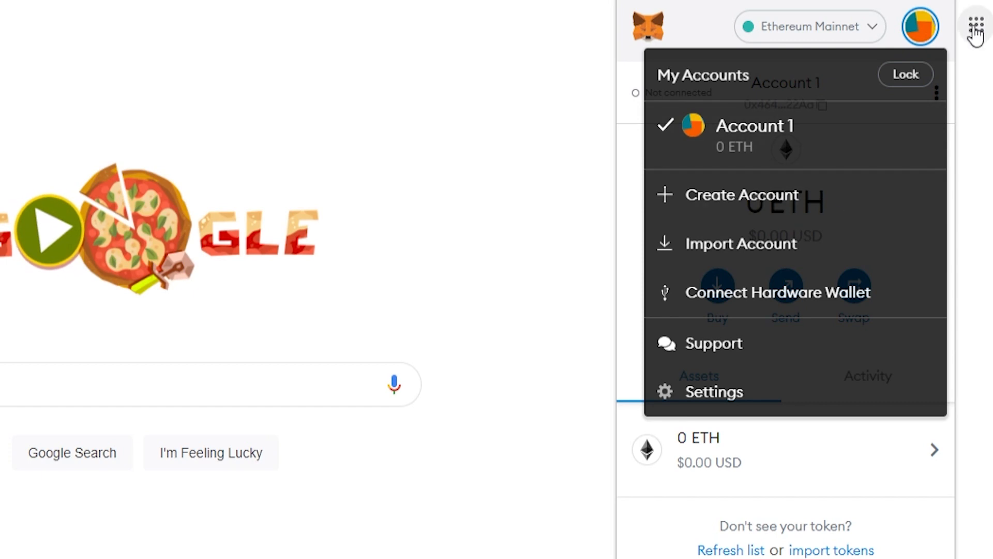
mouse_move(752, 342)
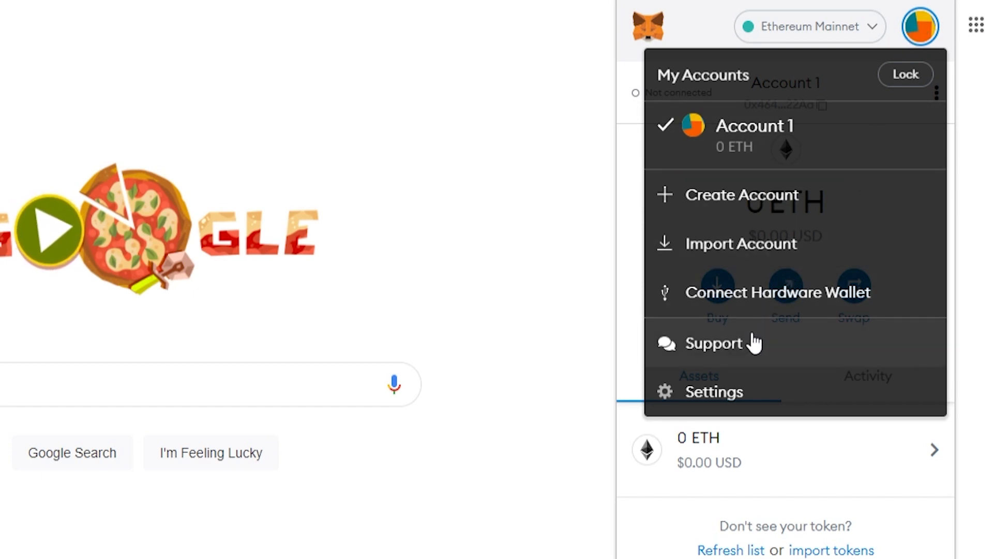
Lock the wallet from the account menu so the Welcome Back password screen shows.
click(713, 392)
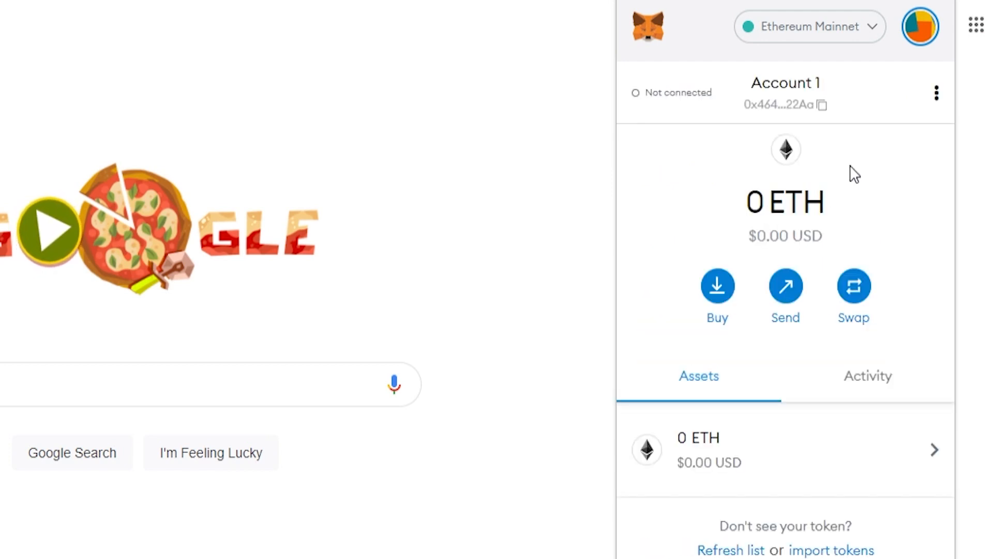
click(919, 26)
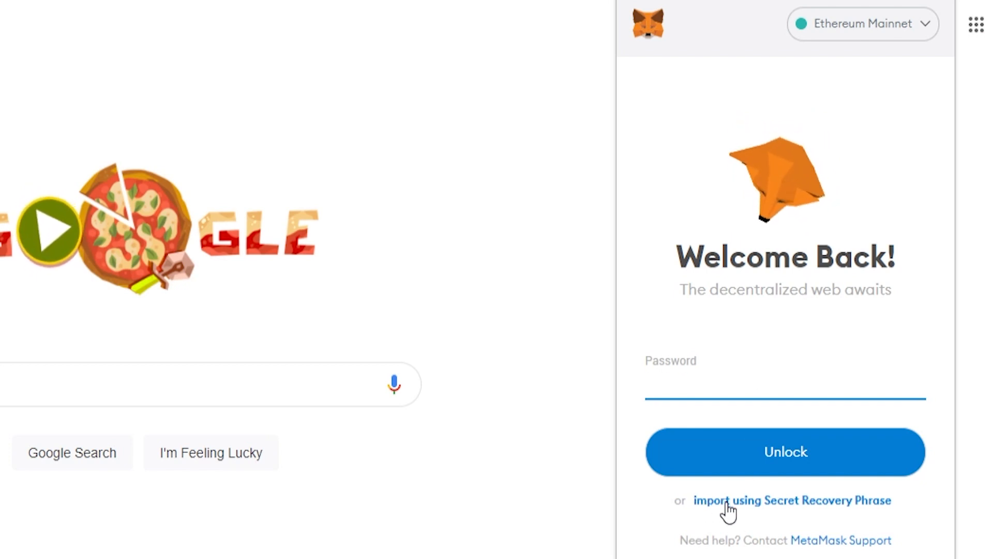
Restore the wallet with the Secret Recovery Phrase and new password, landing on Account 1 with 0 ETH.
click(792, 501)
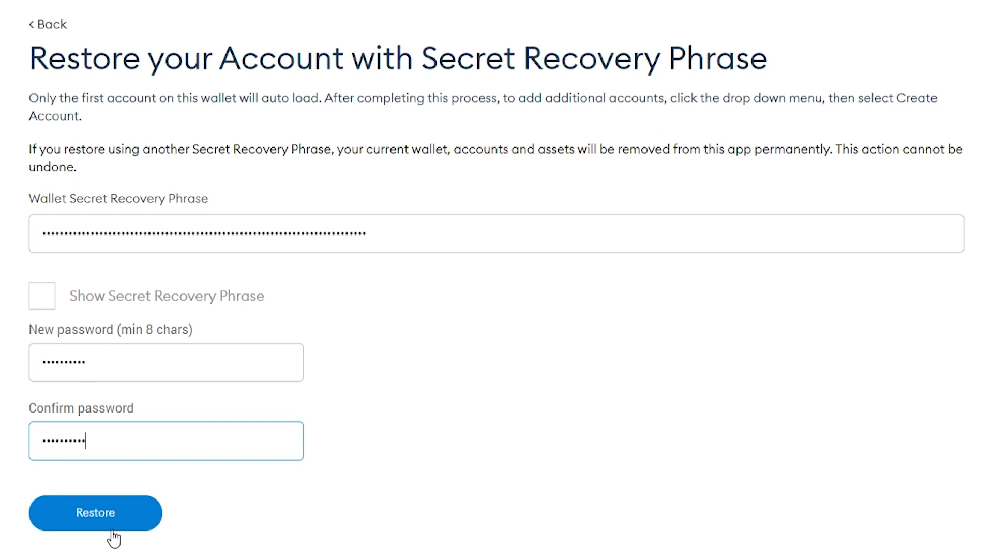
click(96, 513)
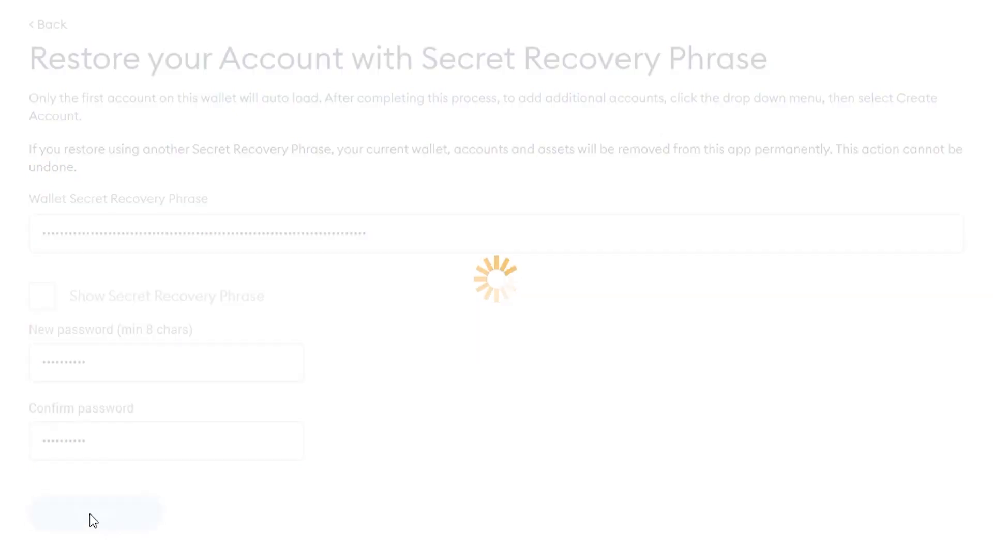
click(95, 513)
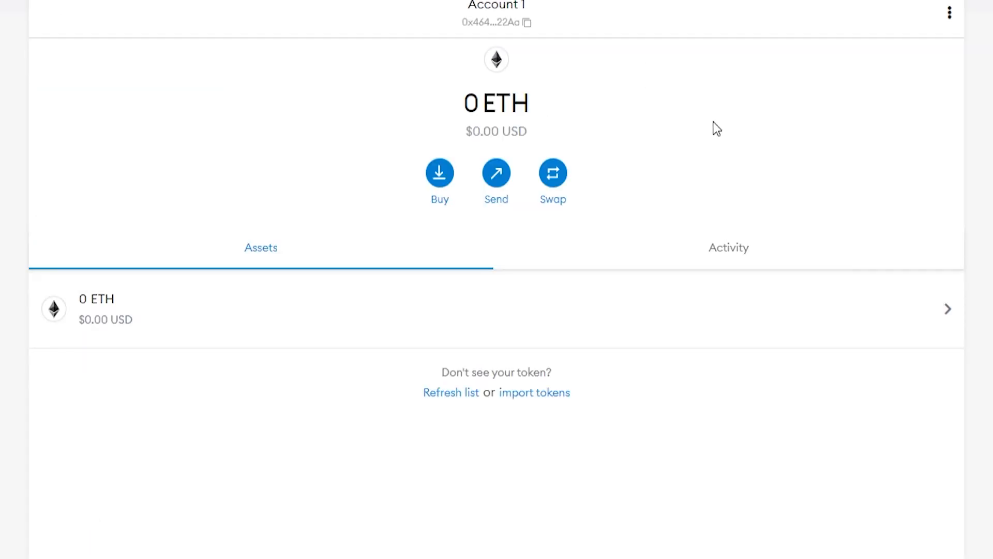